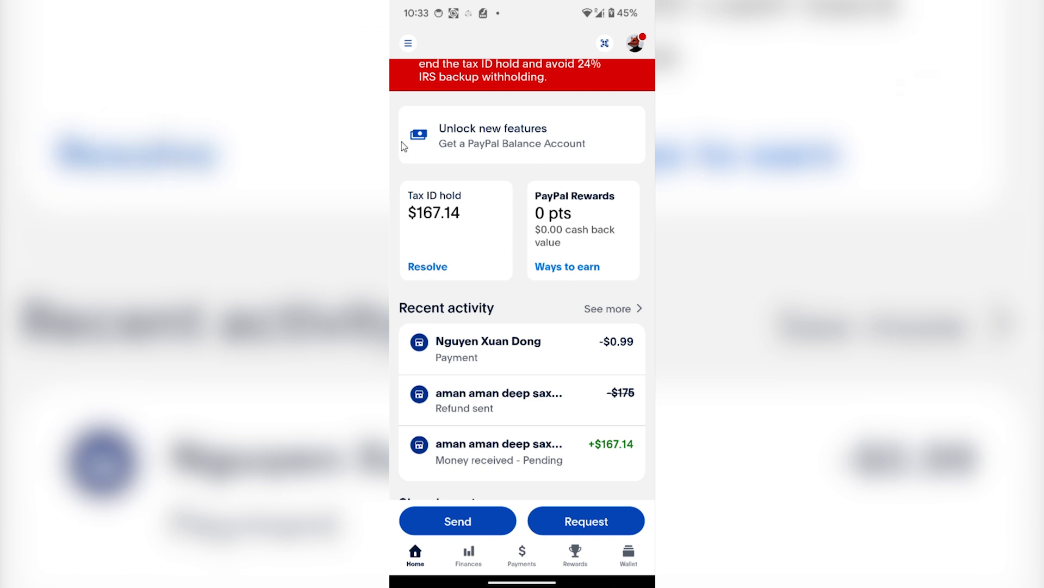
{"action": "mouse_move", "coordinate": [543, 400]}
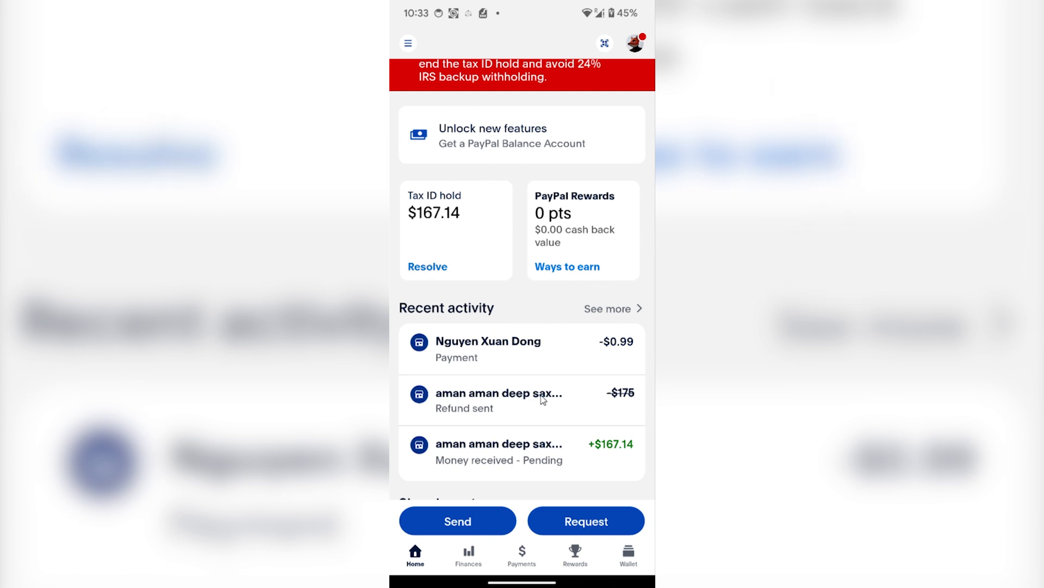
{"action": "mouse_move", "coordinate": [524, 247]}
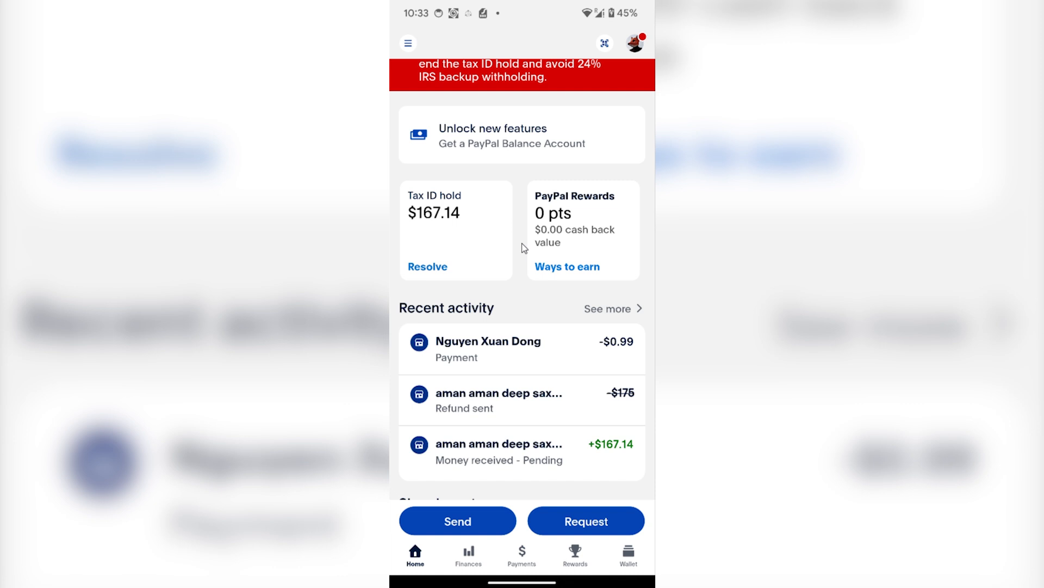
{"action": "mouse_move", "coordinate": [544, 168]}
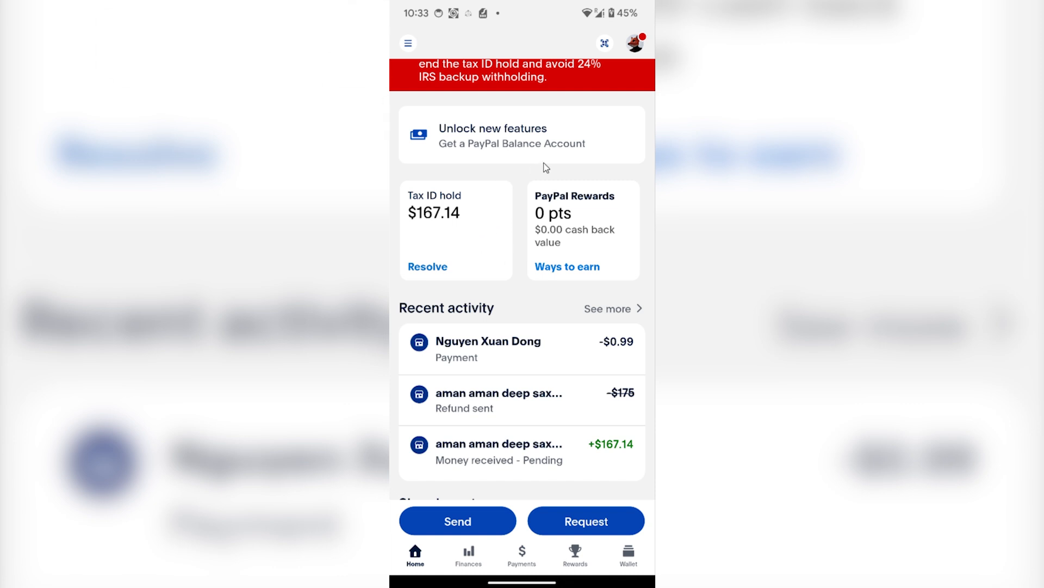
{"action": "mouse_move", "coordinate": [534, 171]}
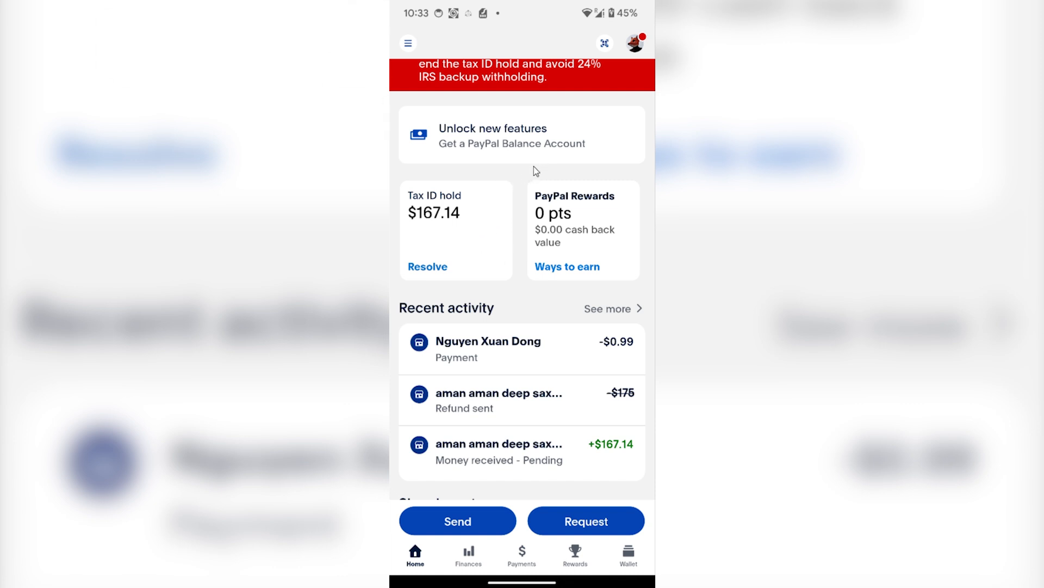
{"action": "mouse_move", "coordinate": [566, 226]}
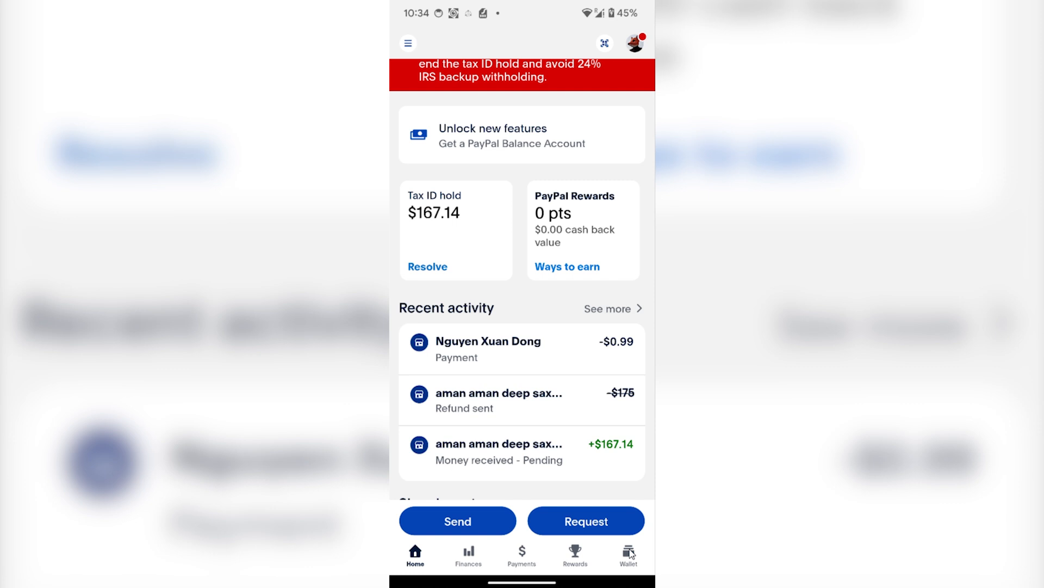
Step: View PayPal's linked banks and cards, then switch to Skrill and start adding money to the balance
{"action": "left_click", "coordinate": [627, 555]}
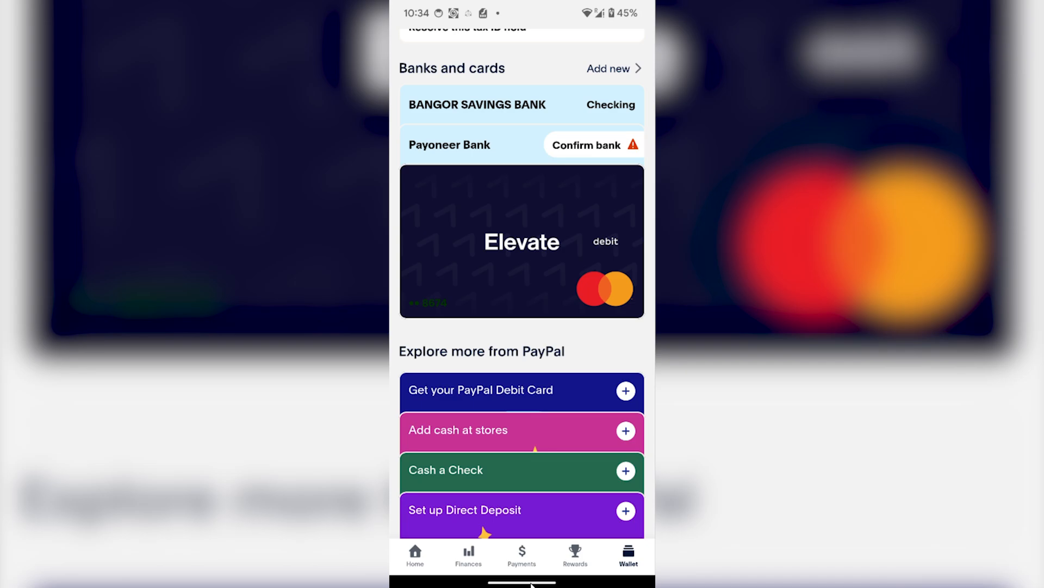
{"action": "key", "text": "home"}
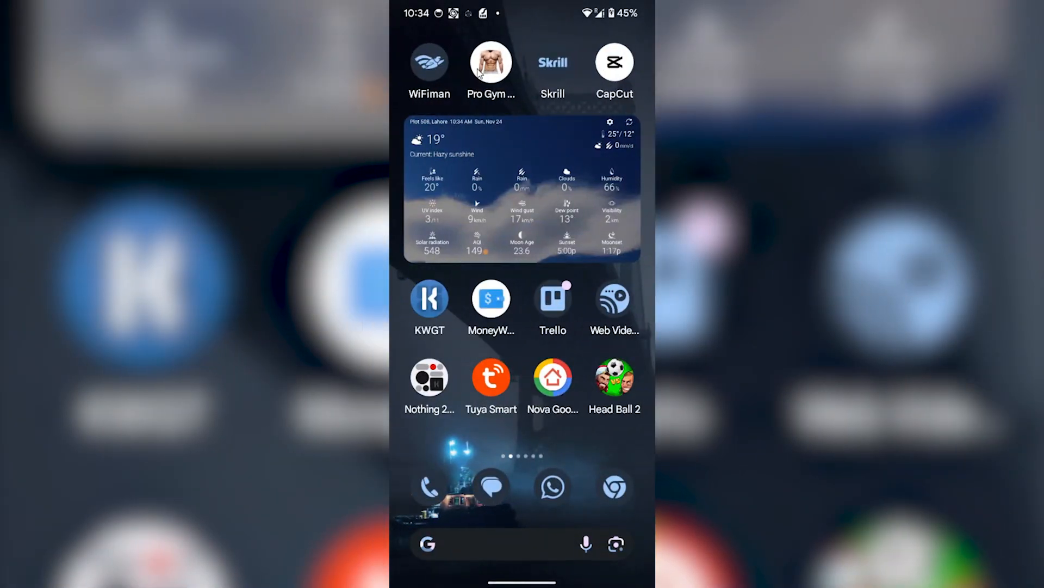
{"action": "left_click", "coordinate": [553, 61]}
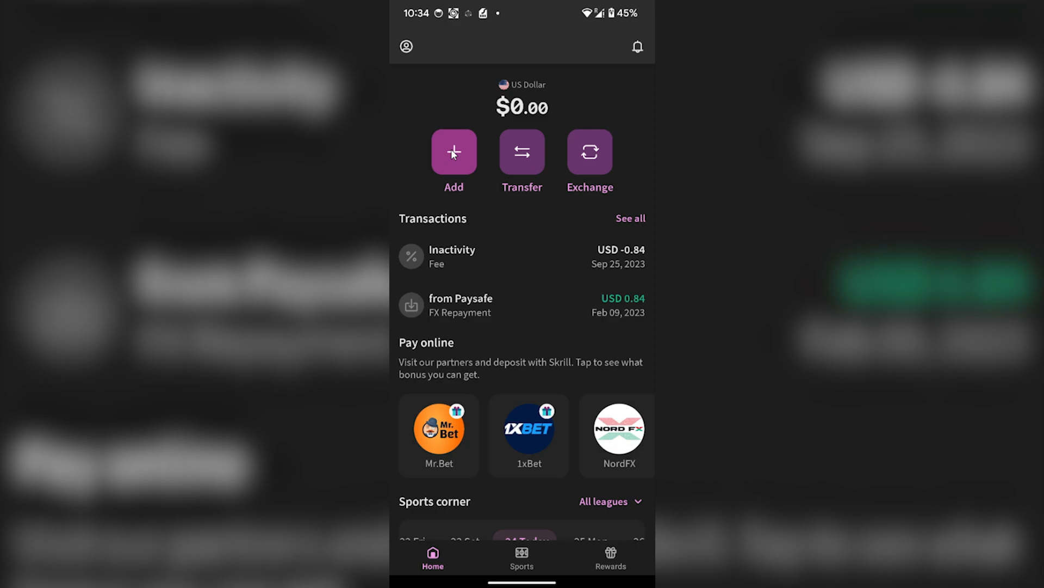
{"action": "left_click", "coordinate": [454, 152]}
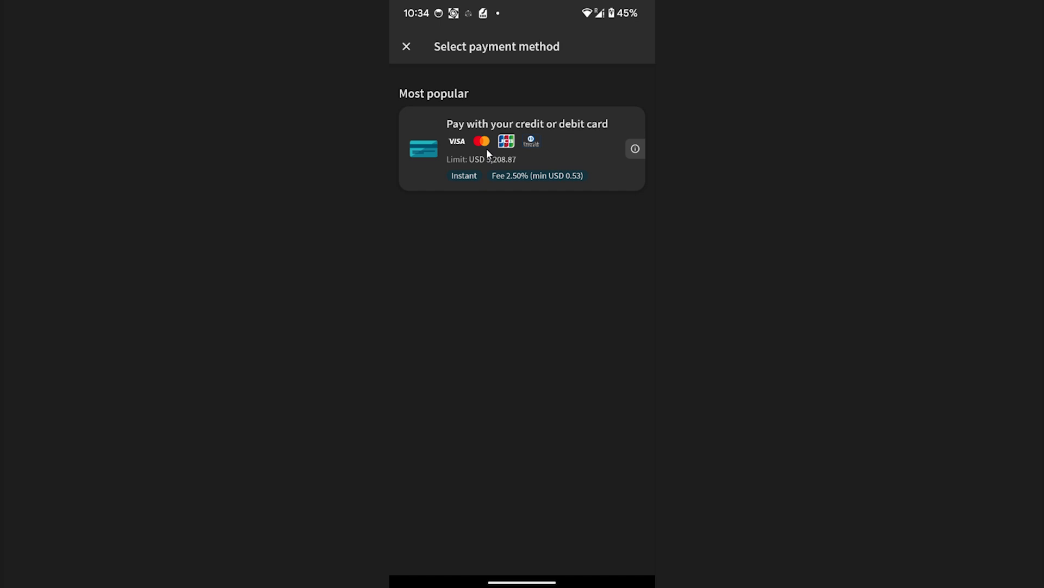
{"action": "mouse_move", "coordinate": [464, 148]}
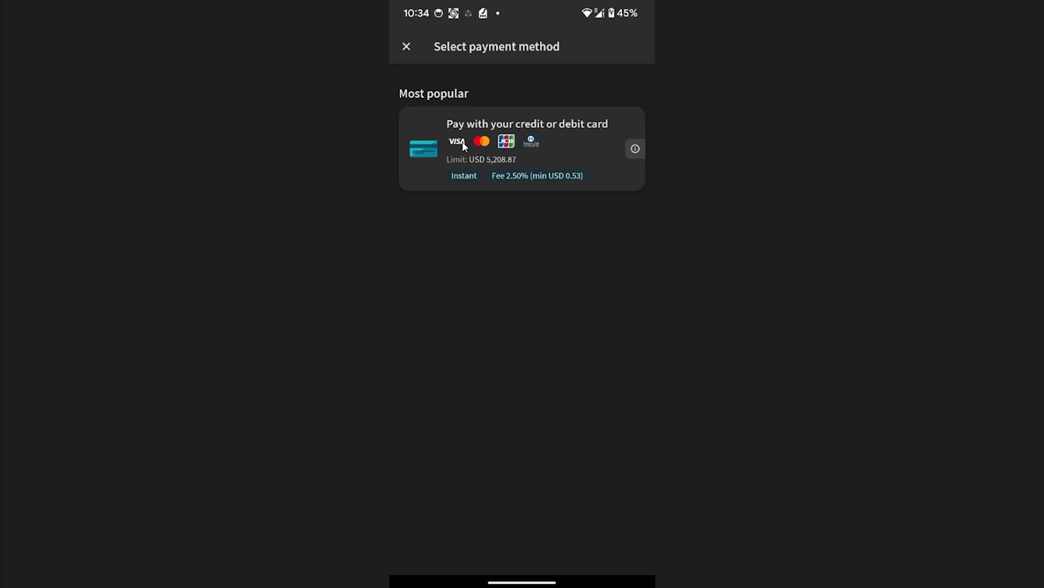
{"action": "mouse_move", "coordinate": [549, 152]}
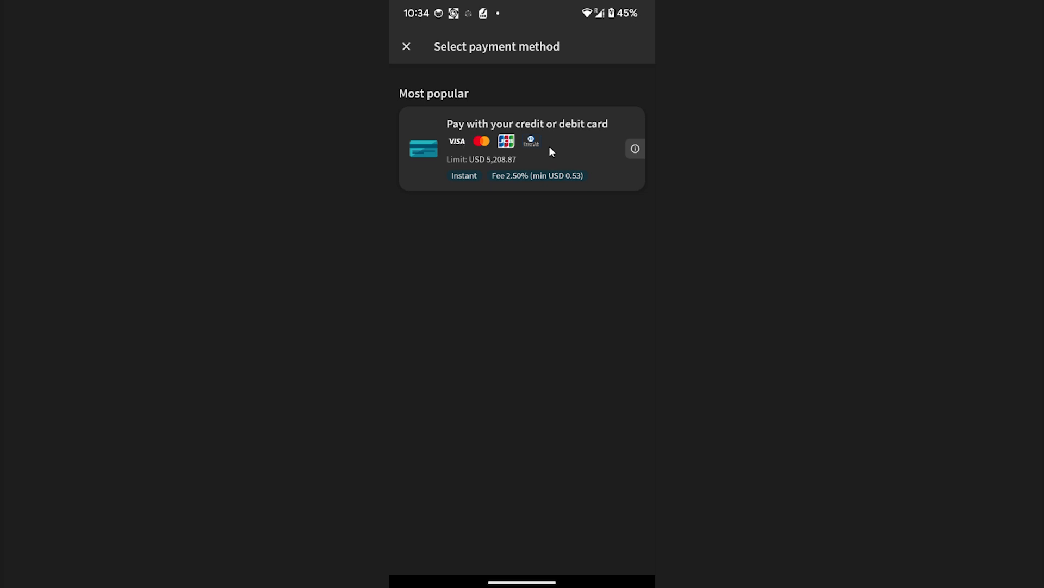
{"action": "mouse_move", "coordinate": [525, 231]}
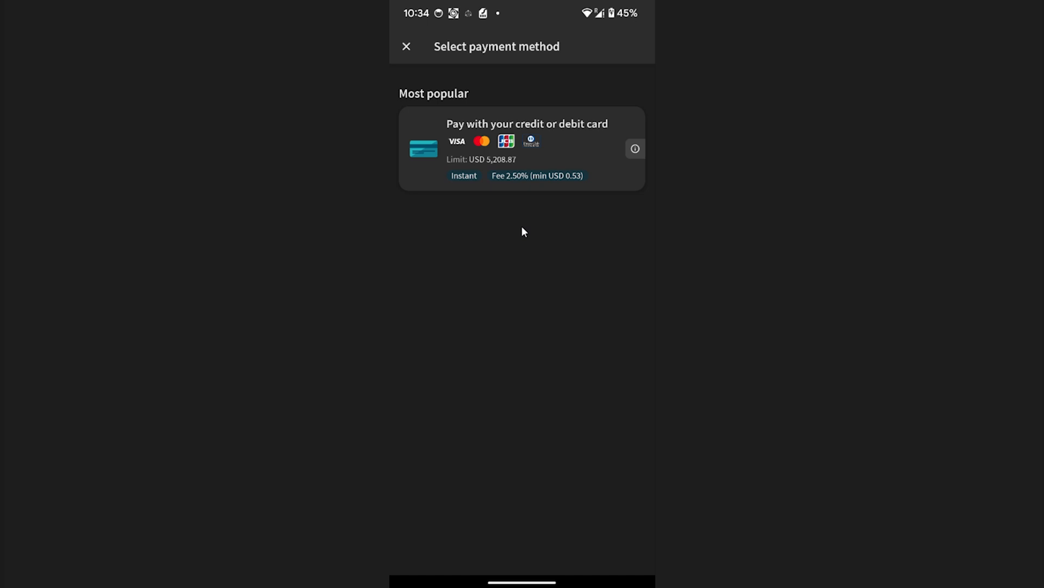
{"action": "mouse_move", "coordinate": [521, 233]}
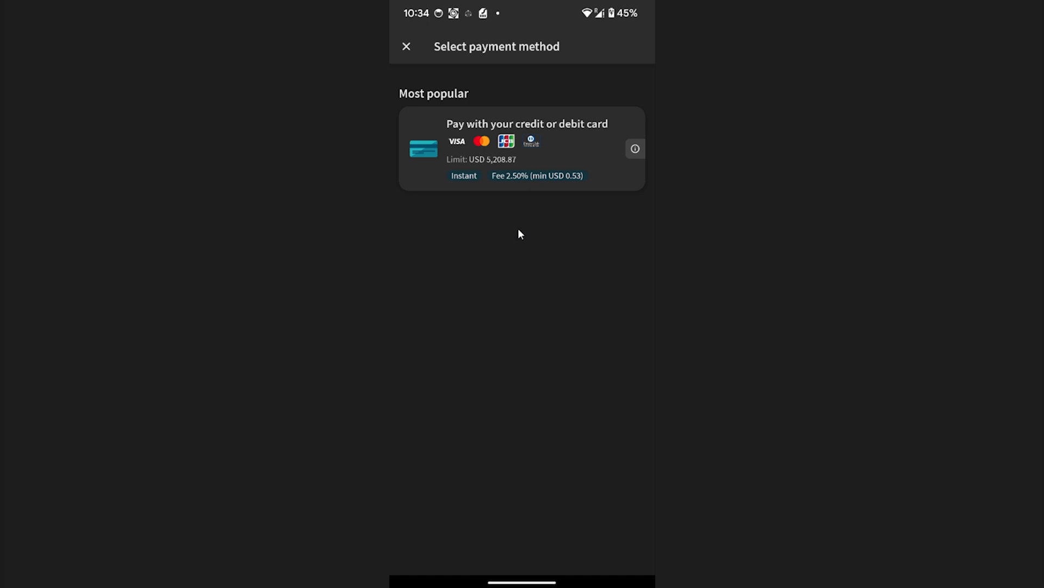